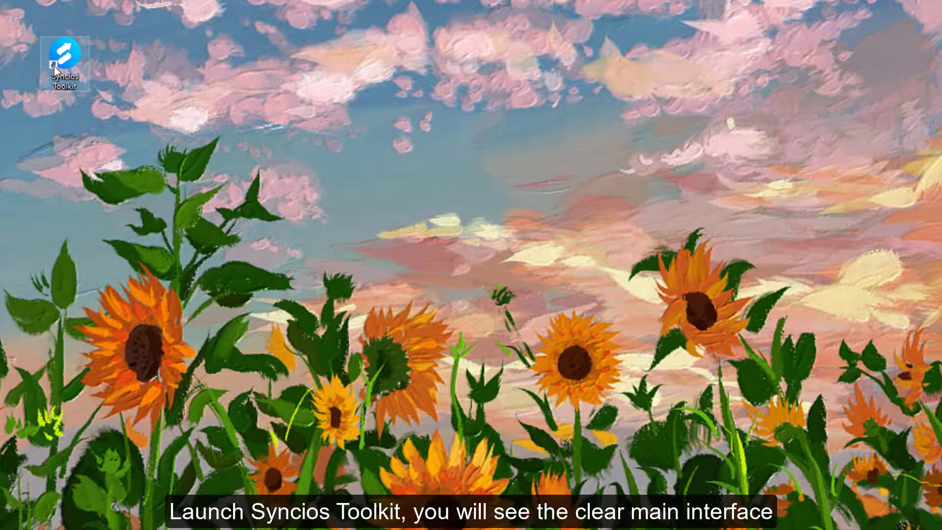
Step: Launch Syncios Toolkit from its desktop icon
double_click(65, 63)
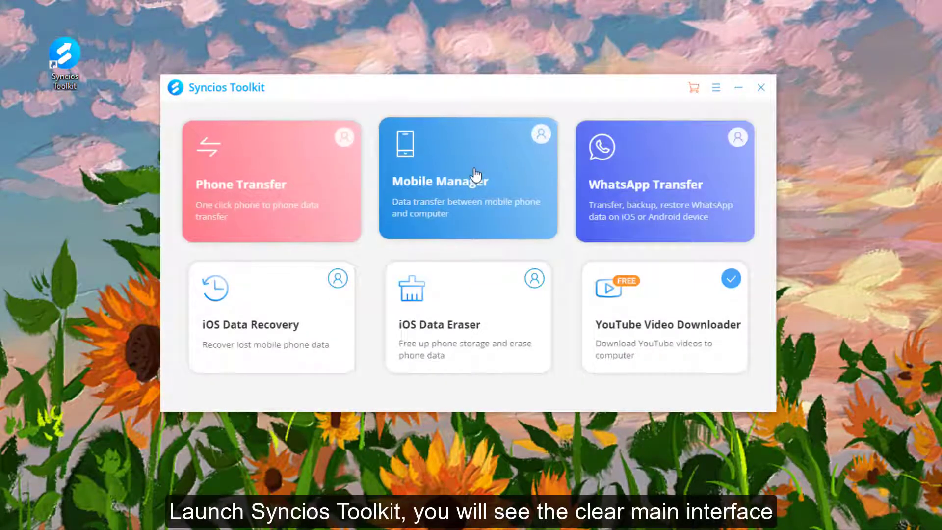
Step: Start Mobile Manager and register it so the iPhone 13 is recognised
left_click(467, 180)
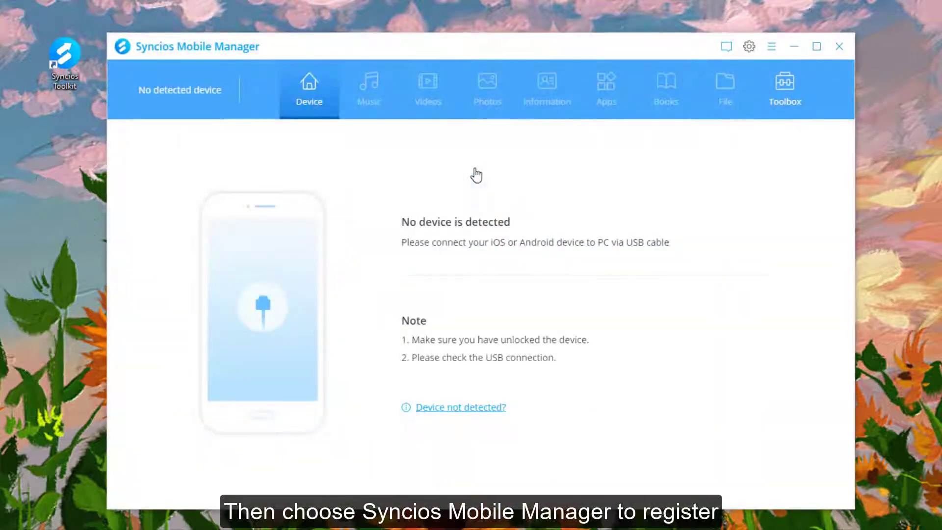
left_click(771, 46)
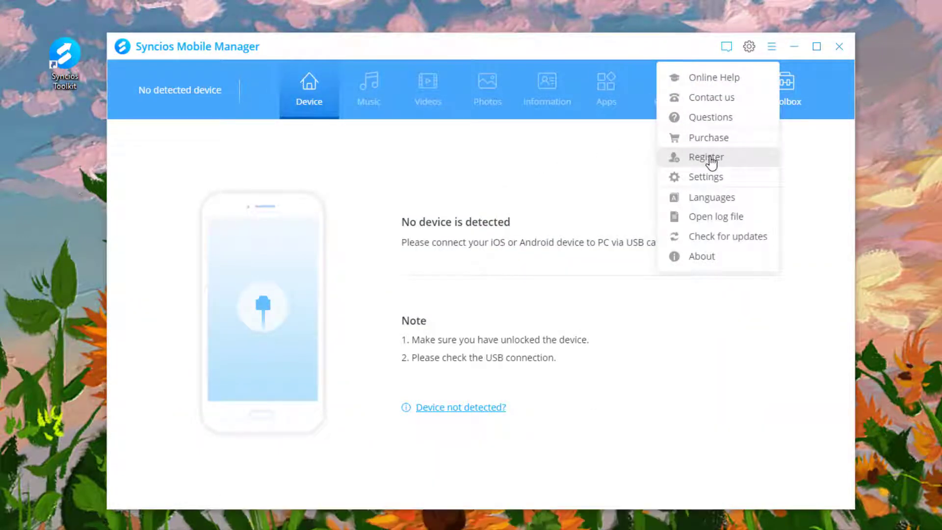
left_click(705, 157)
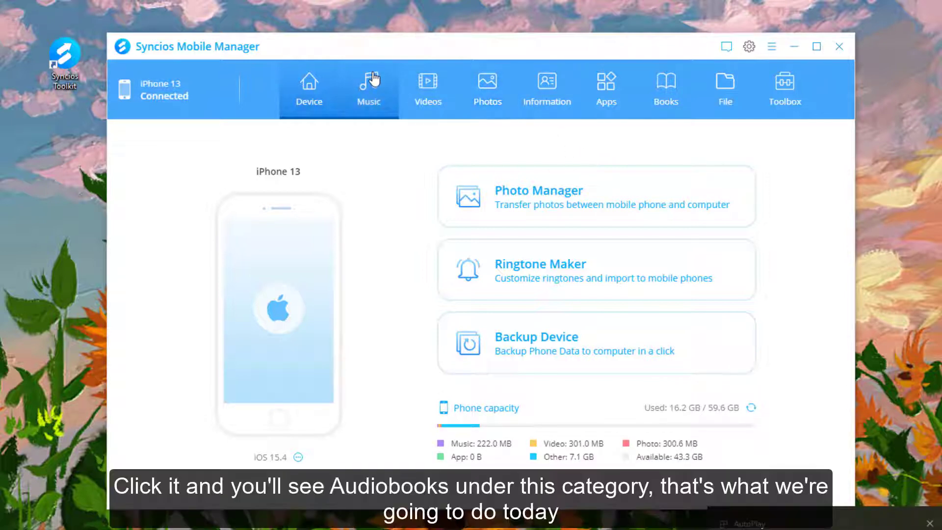
Step: Add the New folder from Desktop\audiobook to the phone's empty Audiobooks library
left_click(369, 90)
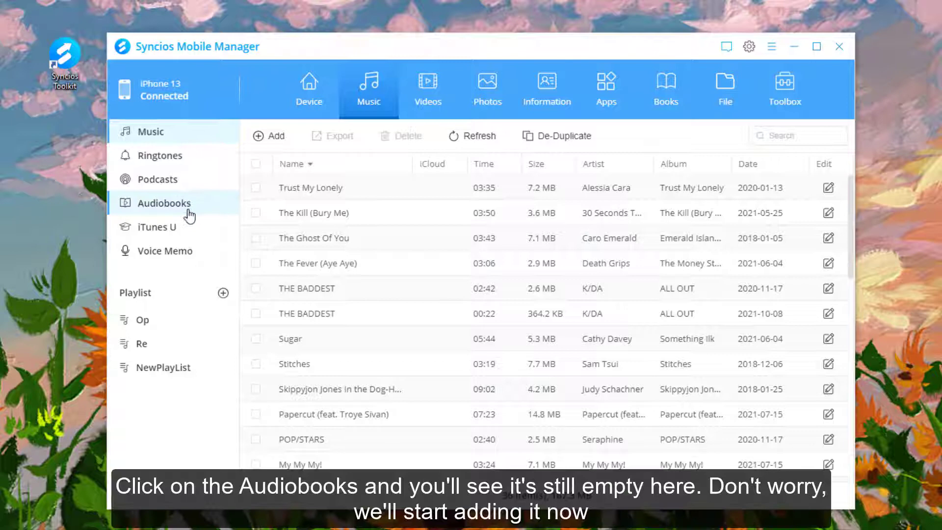
left_click(164, 202)
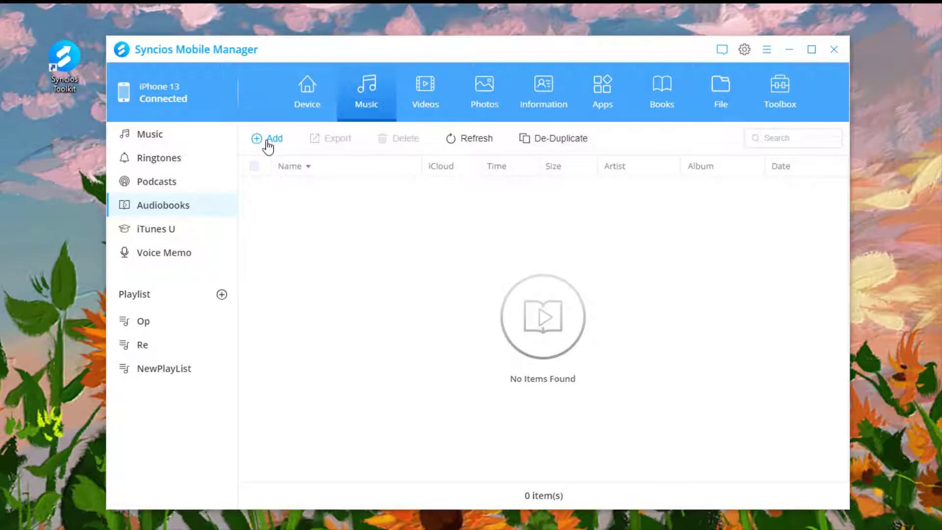
left_click(268, 138)
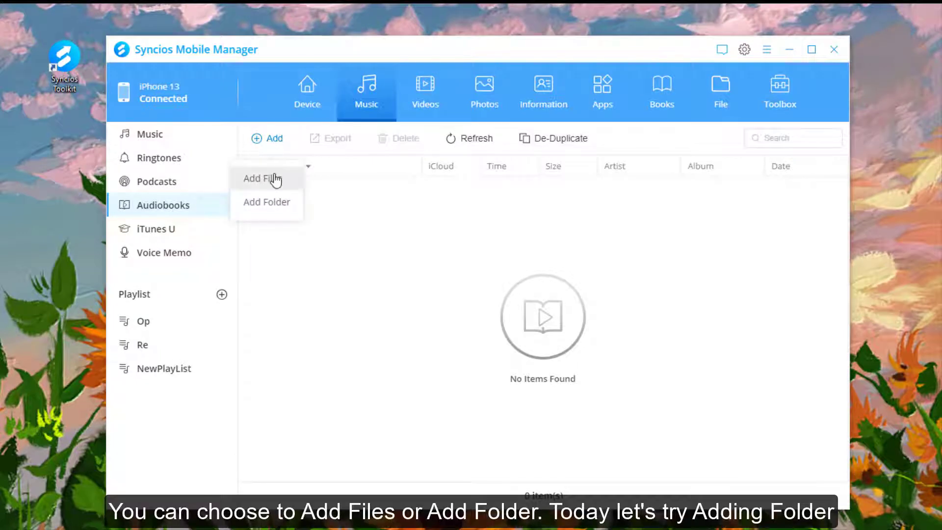
mouse_move(273, 202)
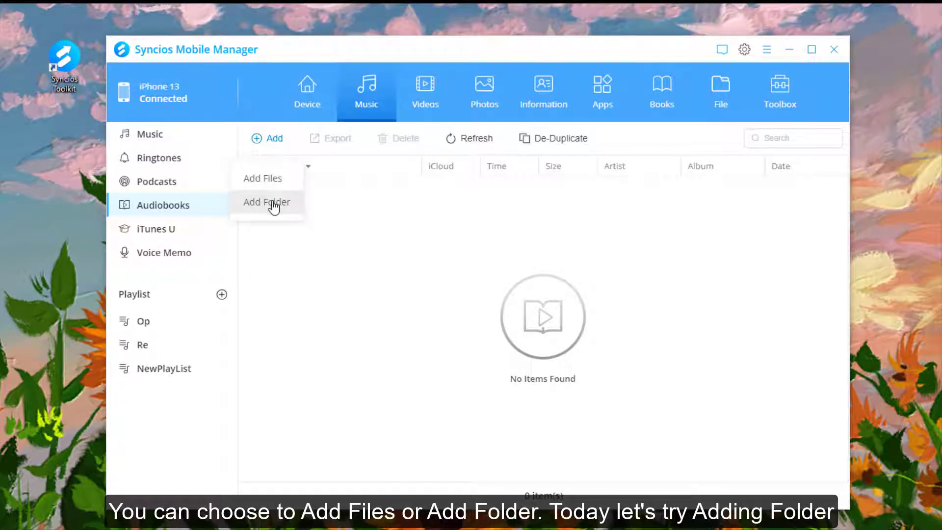
mouse_move(295, 208)
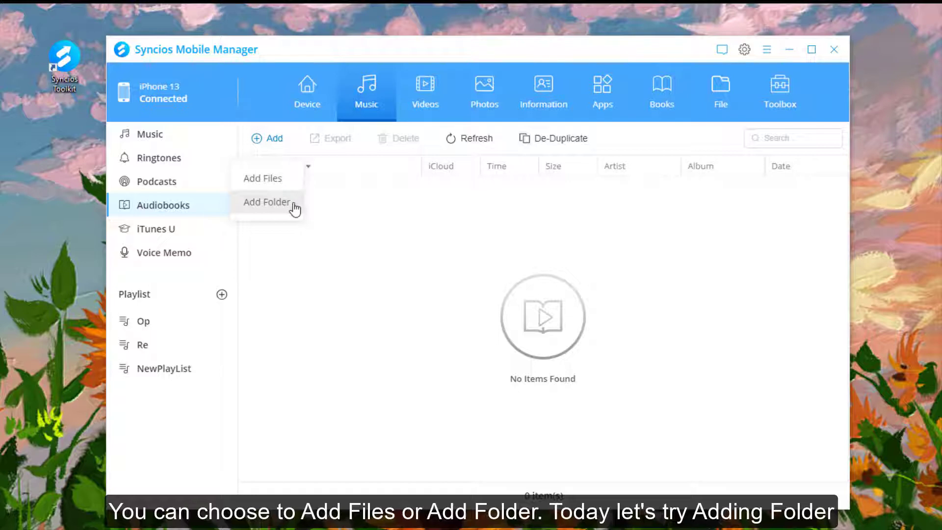
left_click(266, 202)
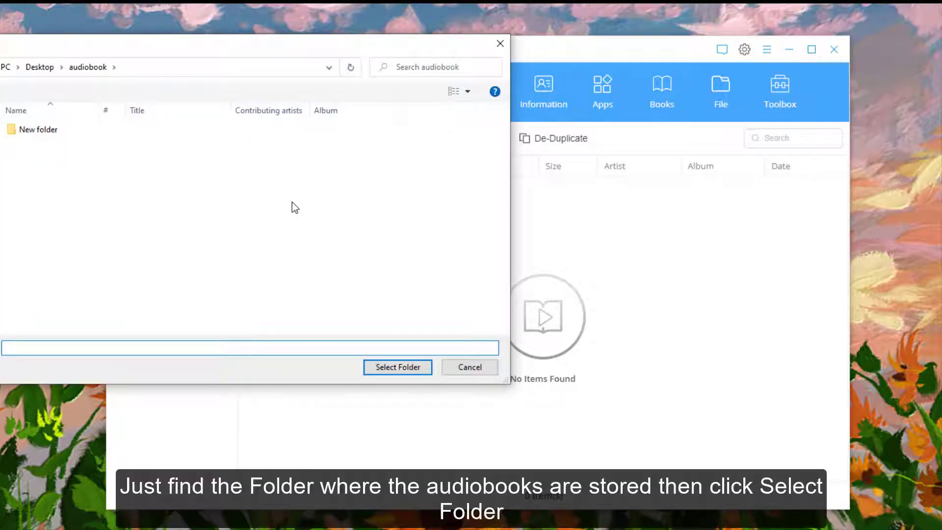
left_click(38, 129)
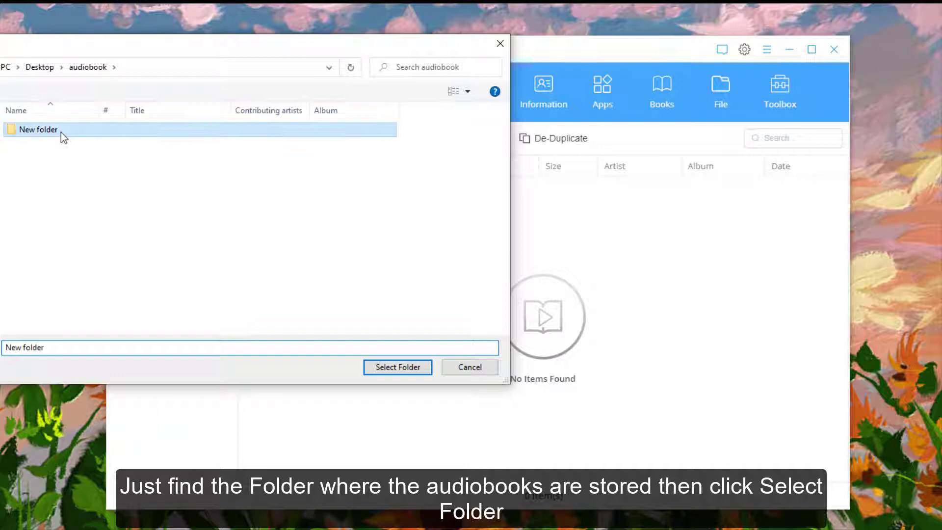
left_click(397, 367)
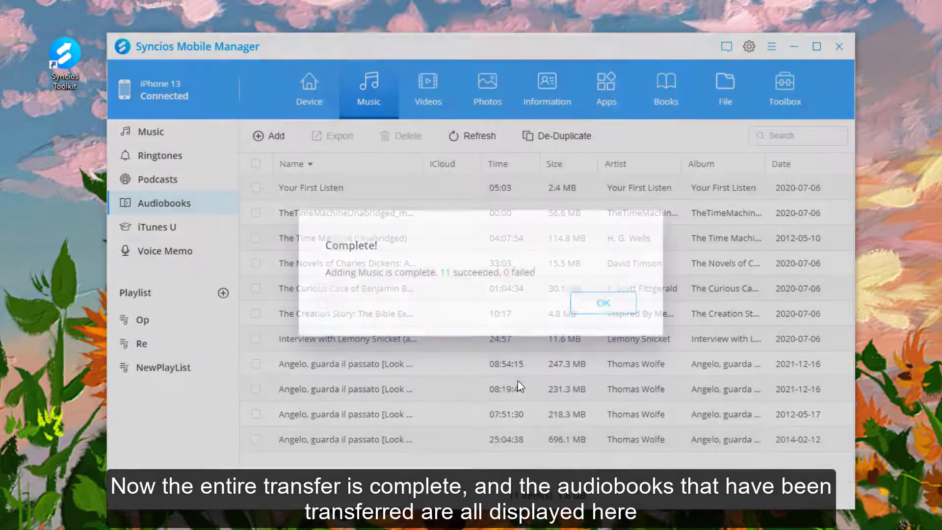
Step: Dismiss the Complete! notice, leaving 11 audiobooks (1.6 GB) listed
left_click(602, 303)
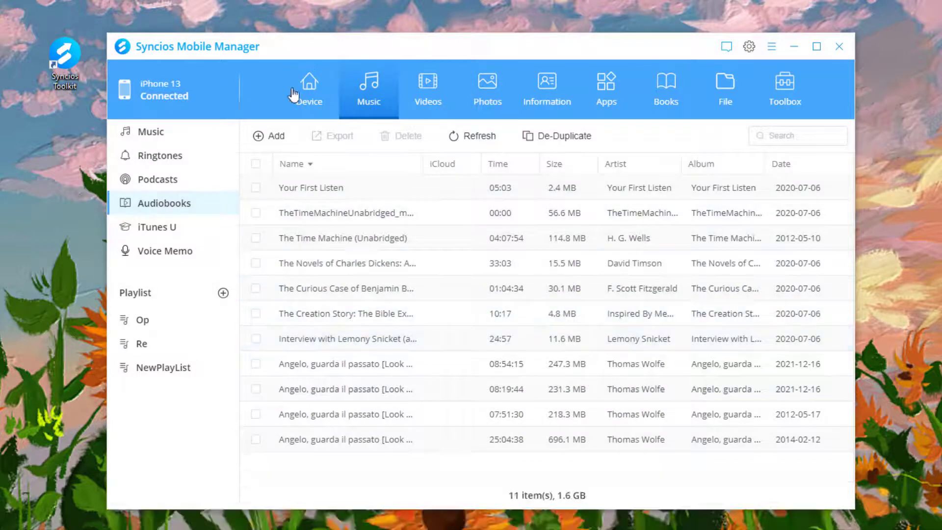